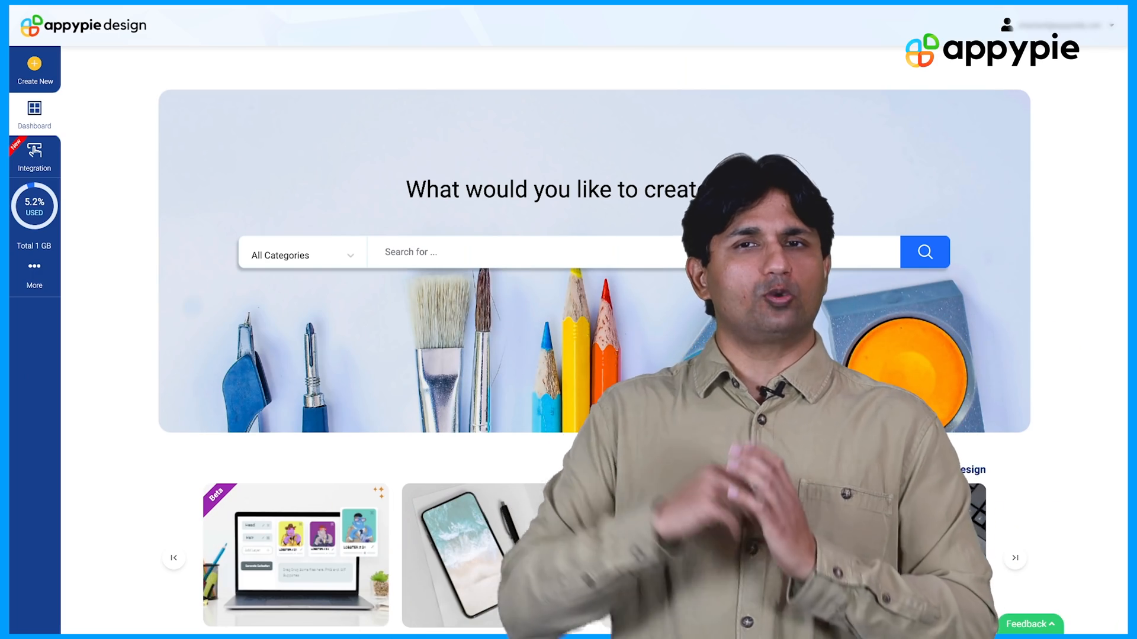
Step: Start the NFT Generator and browse its ready-made collection templates like Crypto Cupid
click(35, 65)
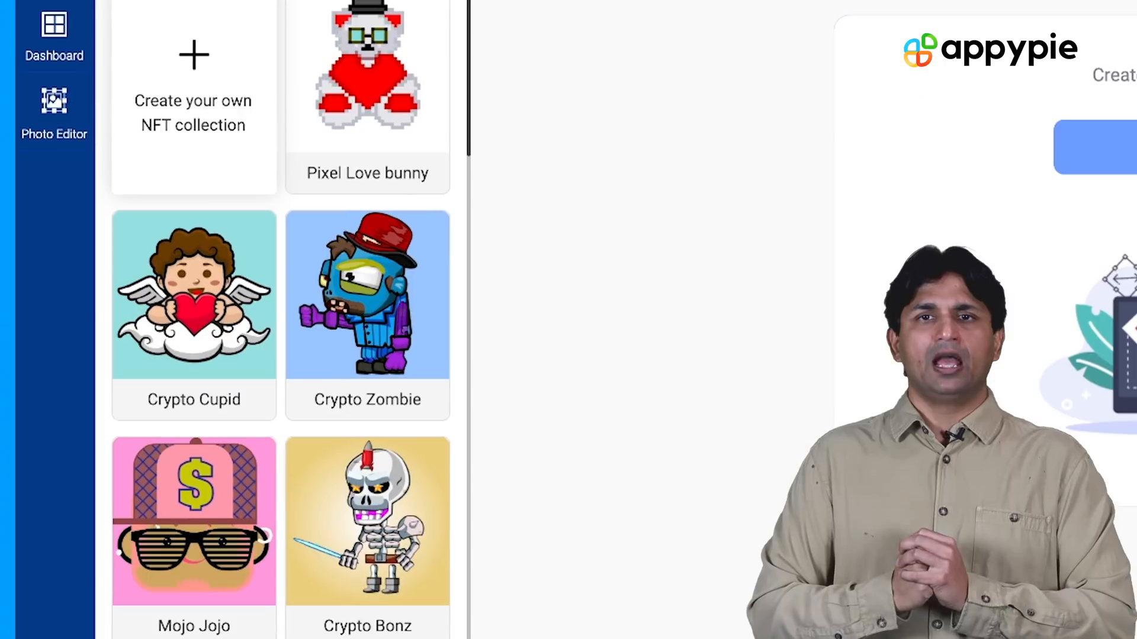
scroll(down, 3)
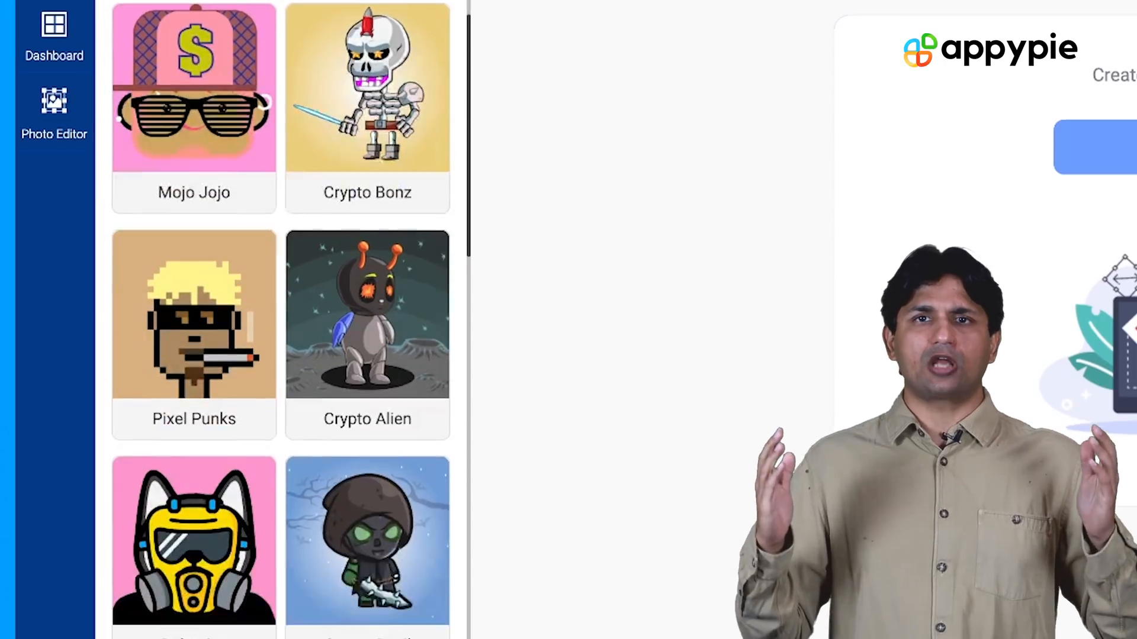
scroll(down, 3)
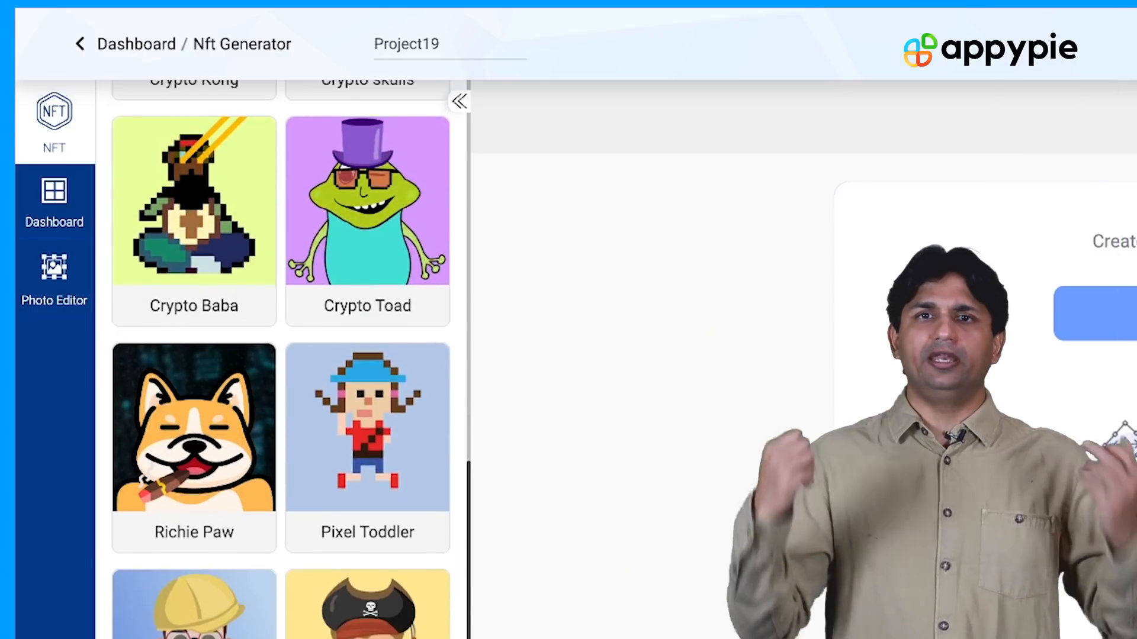
scroll(down, 3)
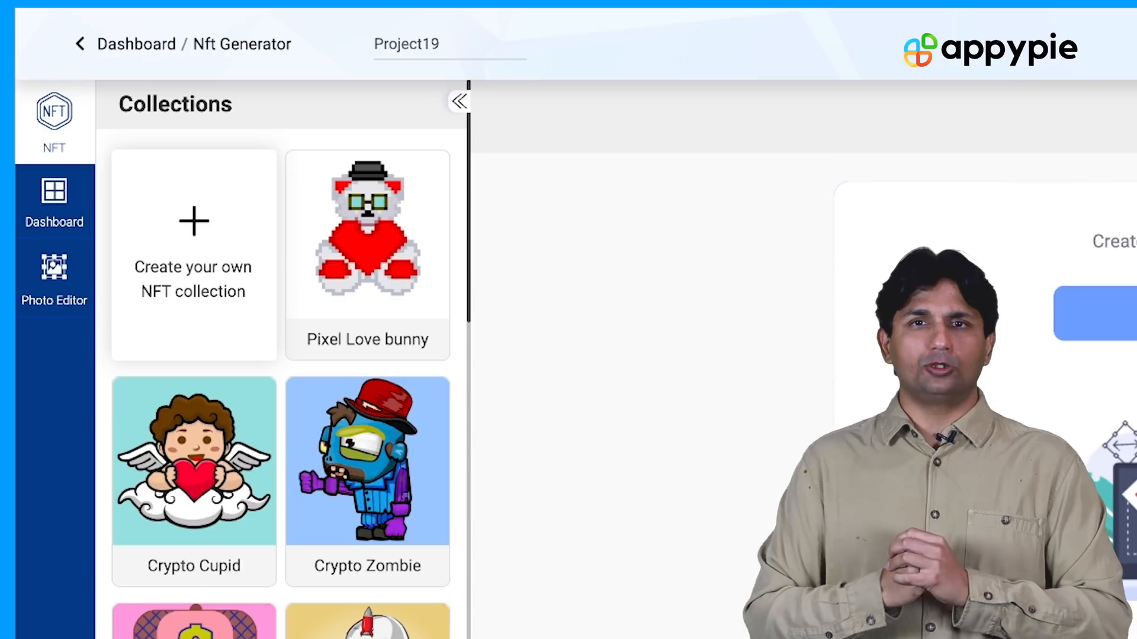
Step: Load the Crypto Ape template and compare Body and Face layer variants and rarity sliders
click(193, 257)
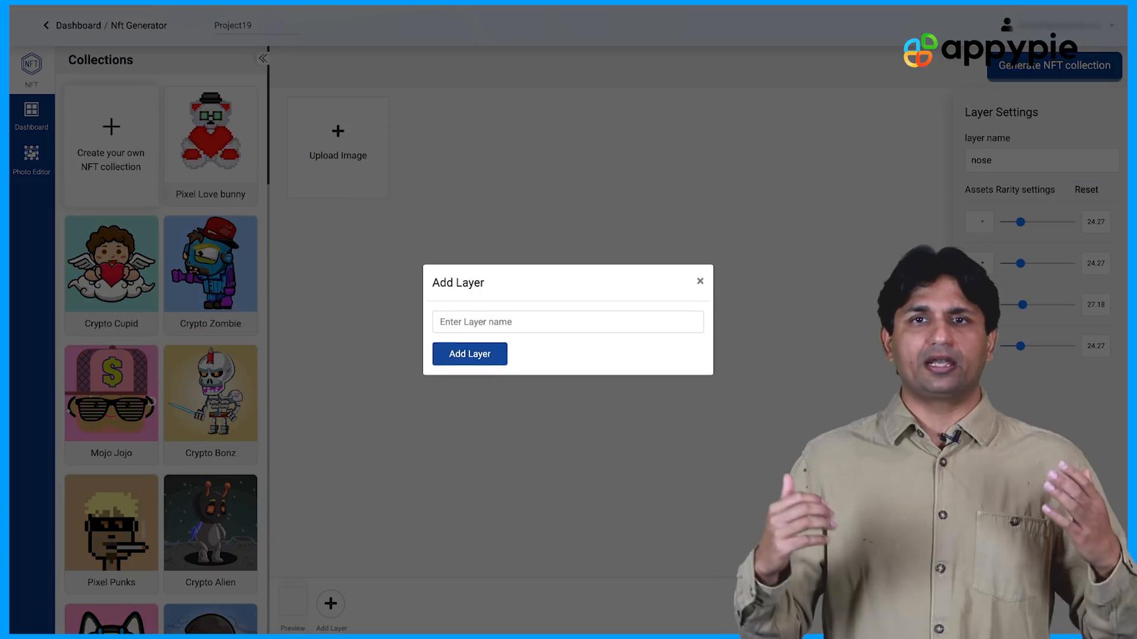
click(568, 322)
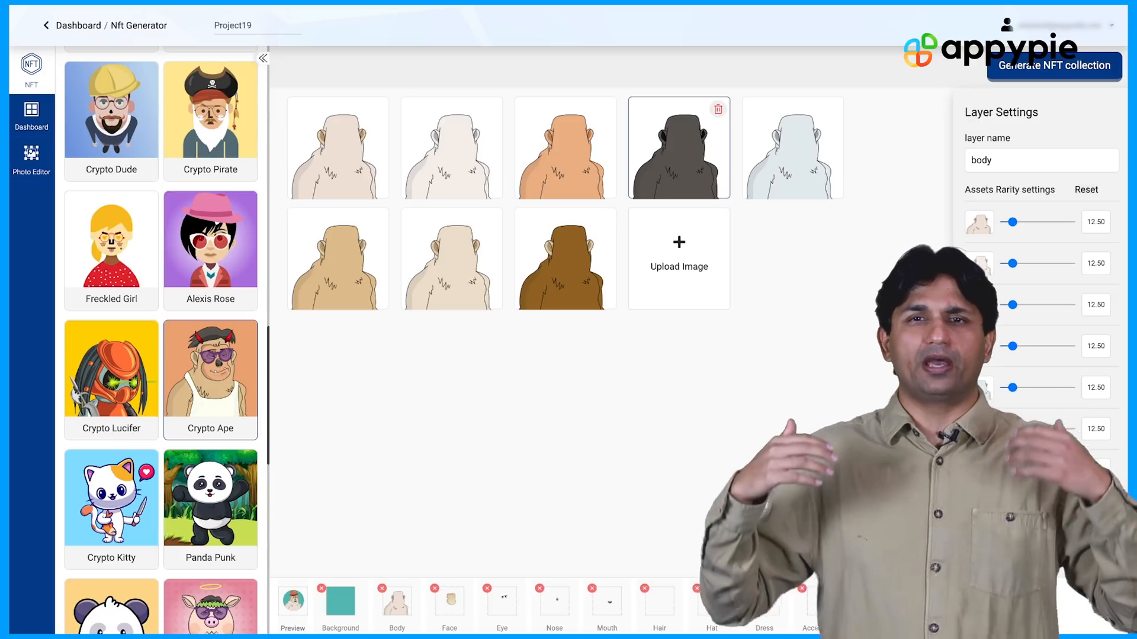
click(450, 602)
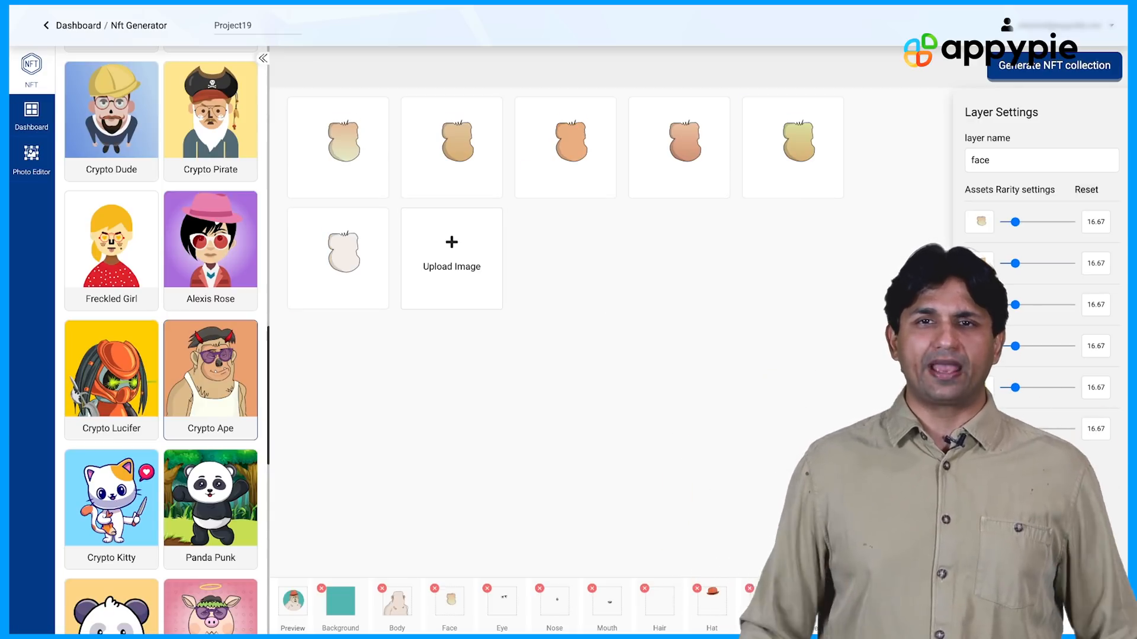
click(506, 602)
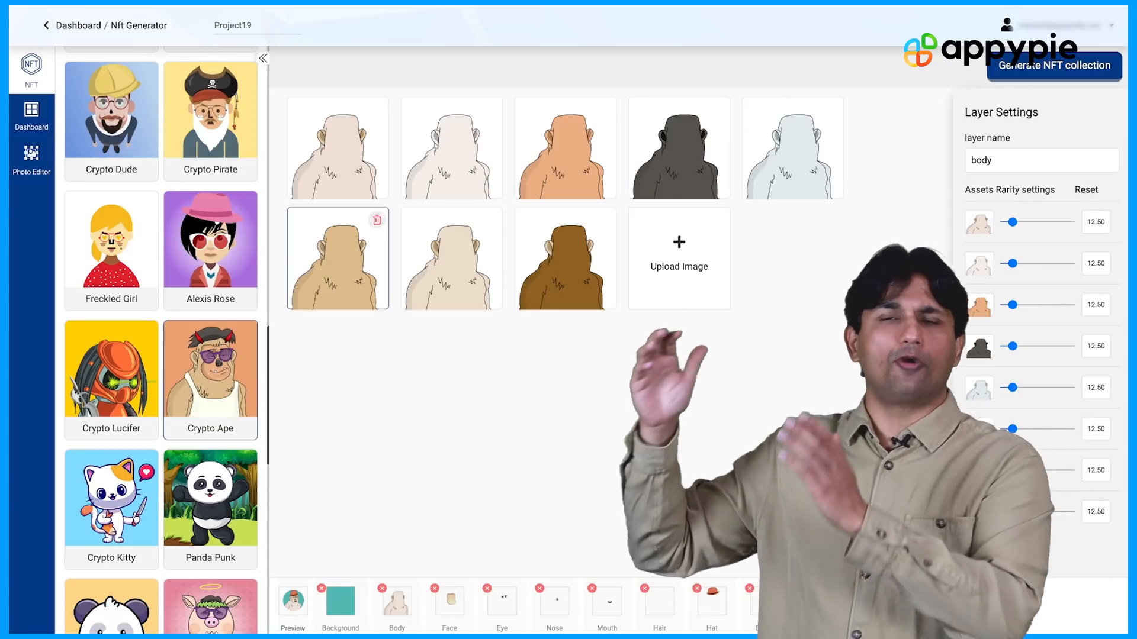
click(449, 603)
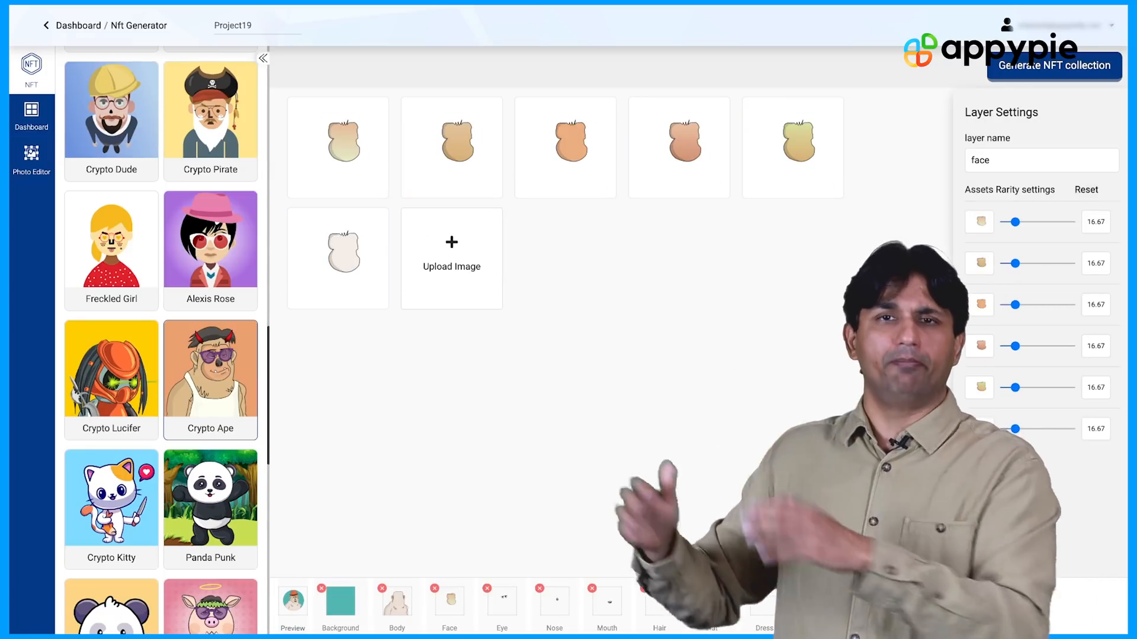
click(793, 146)
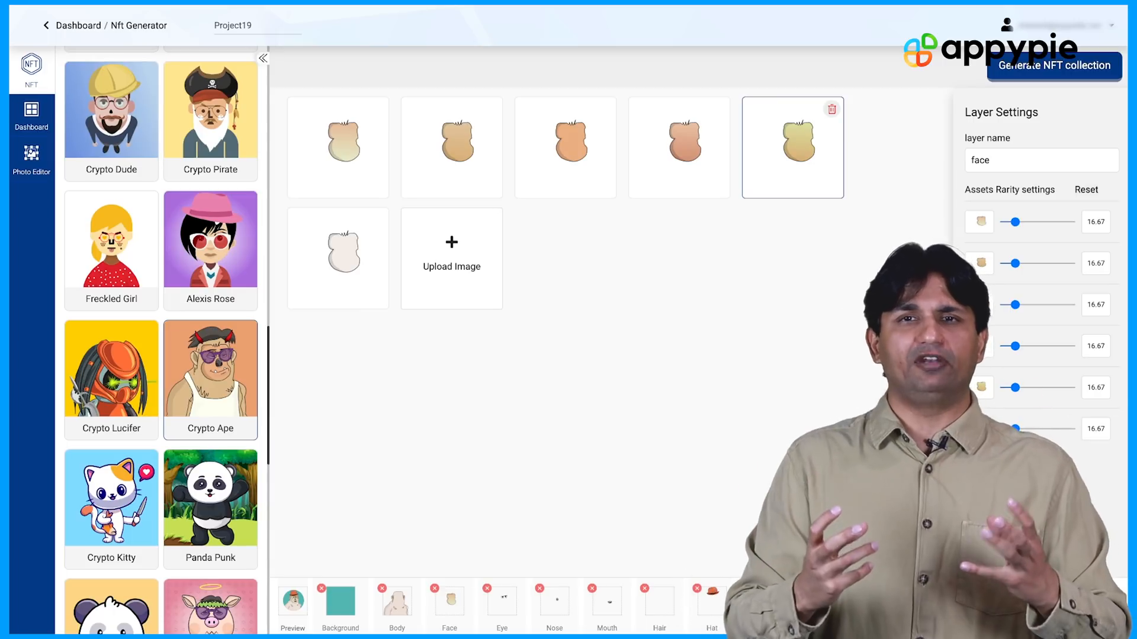
click(502, 605)
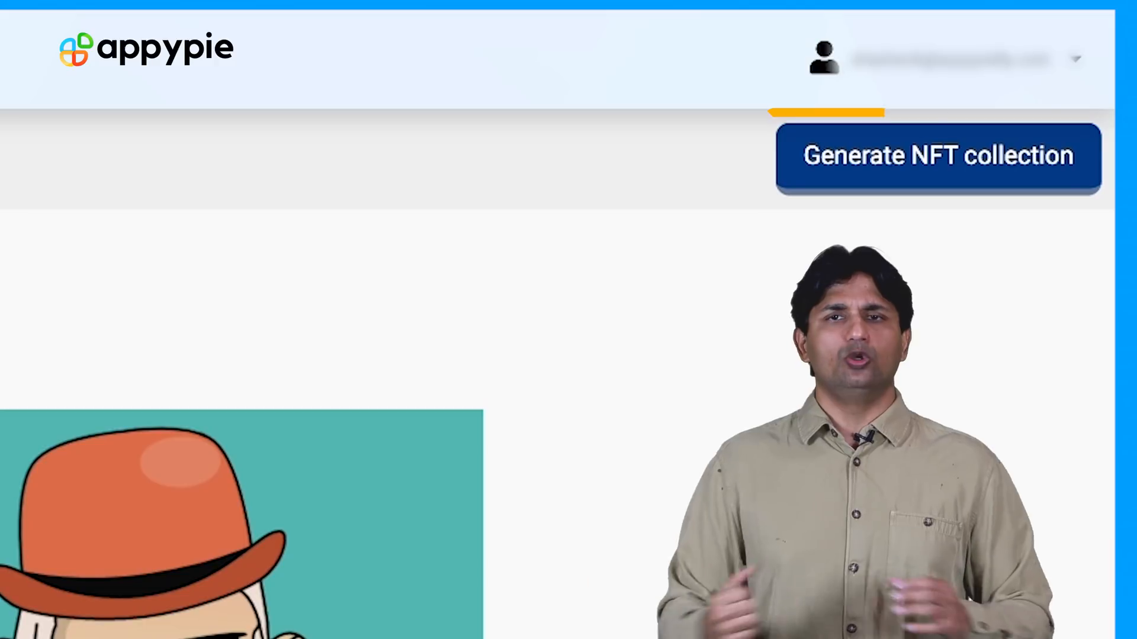
Step: Generate 100 unique Crypto Ape images and download the finished collection
click(935, 157)
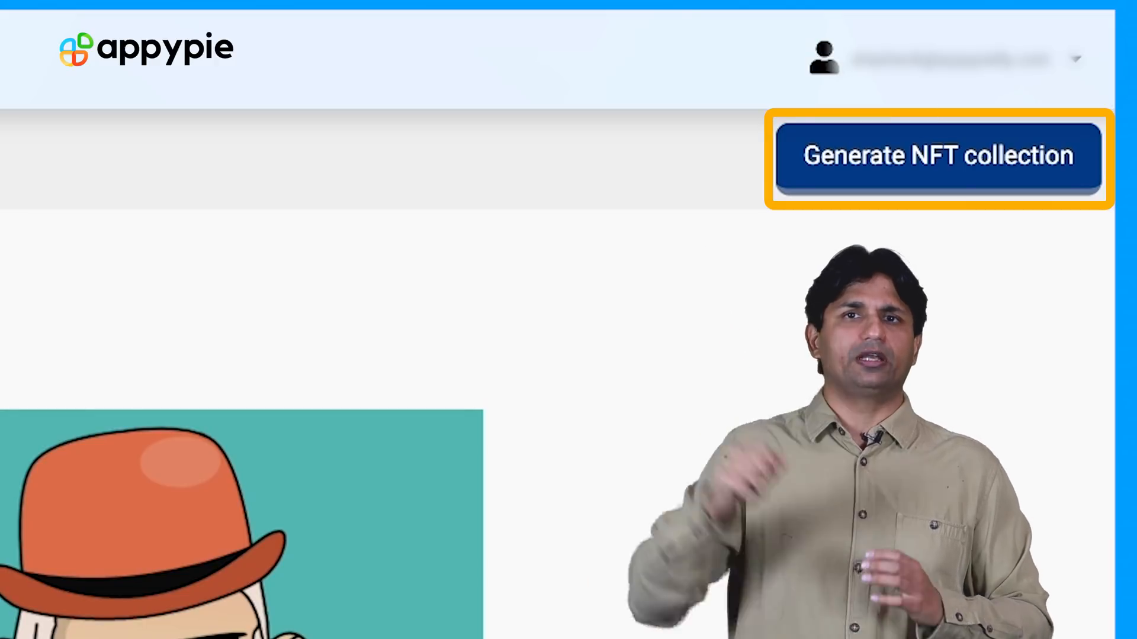
click(934, 159)
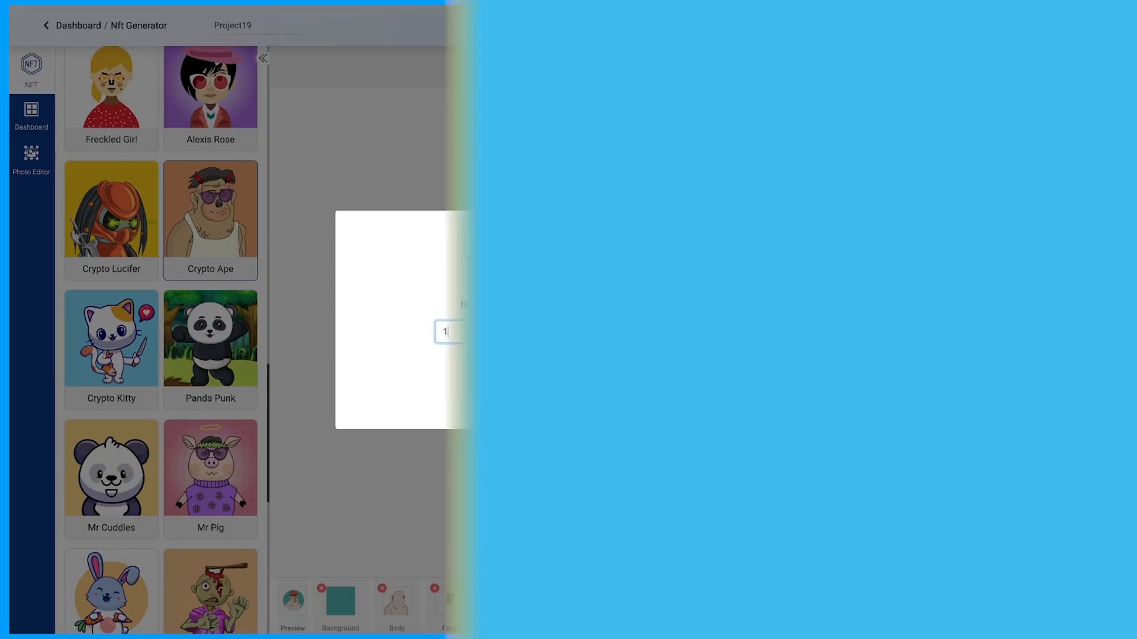
text(00)
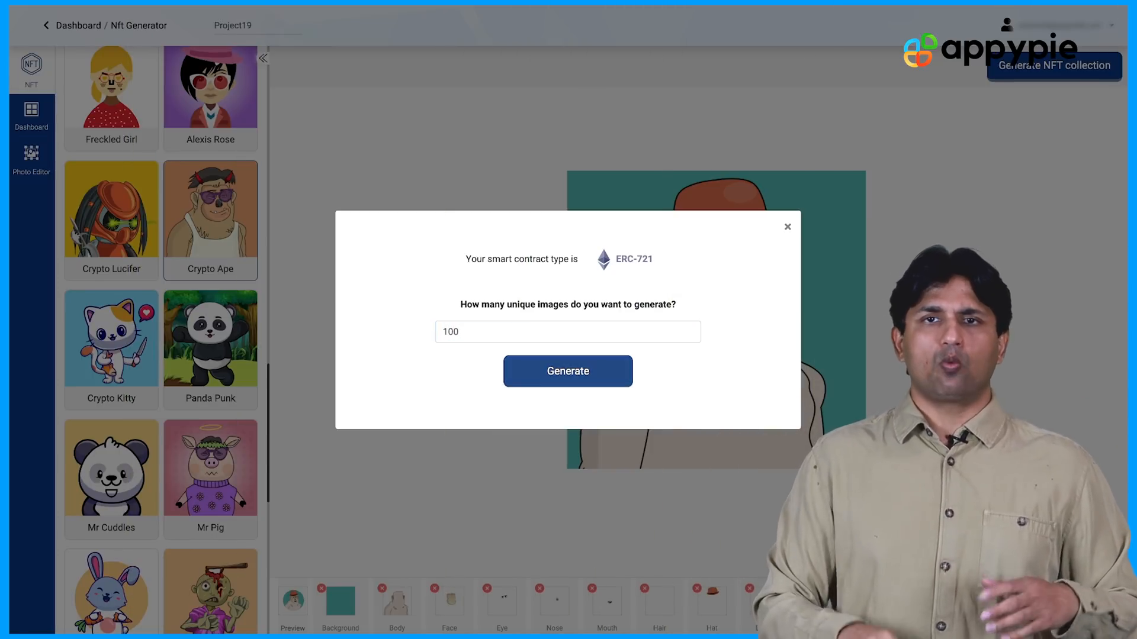
click(568, 371)
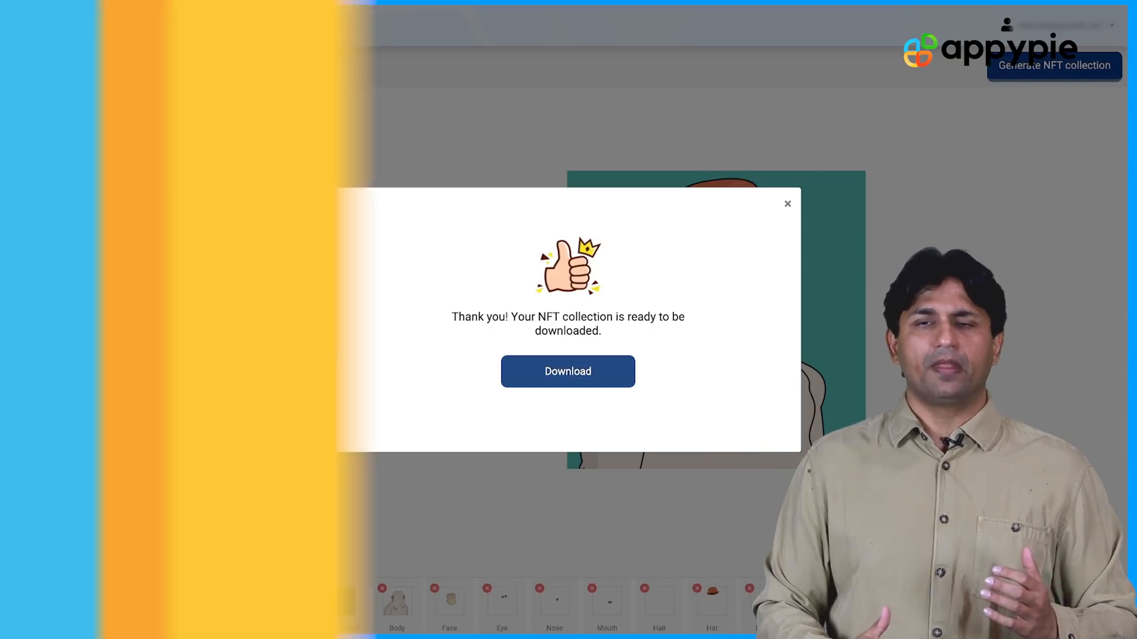
click(568, 371)
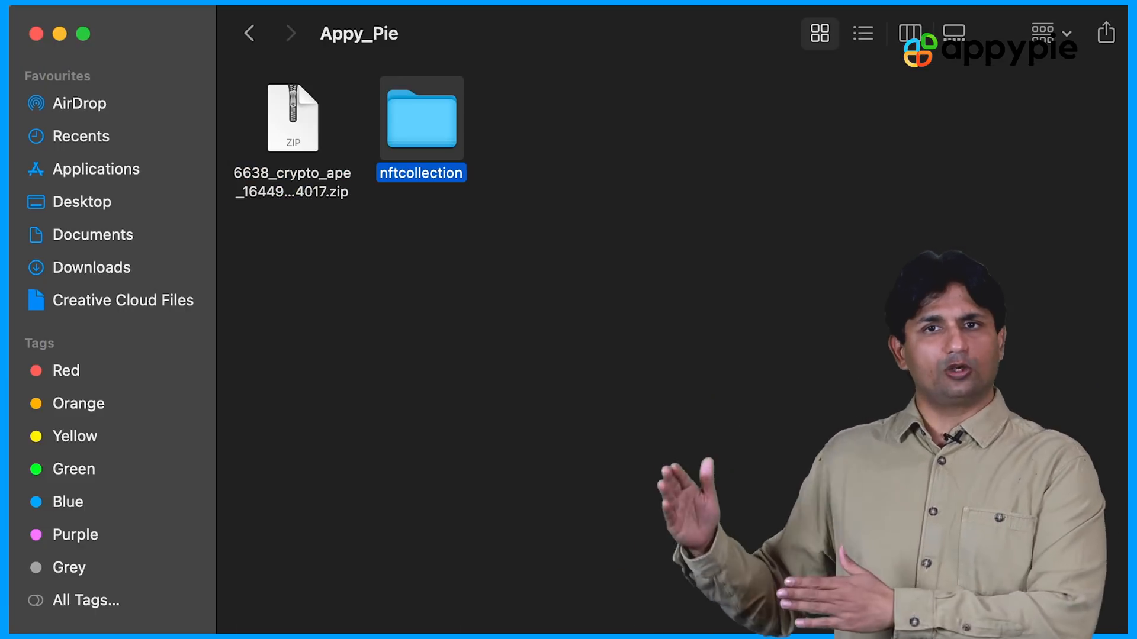
Step: Open nftcollection's json folder and scroll through the numbered metadata files
double_click(421, 119)
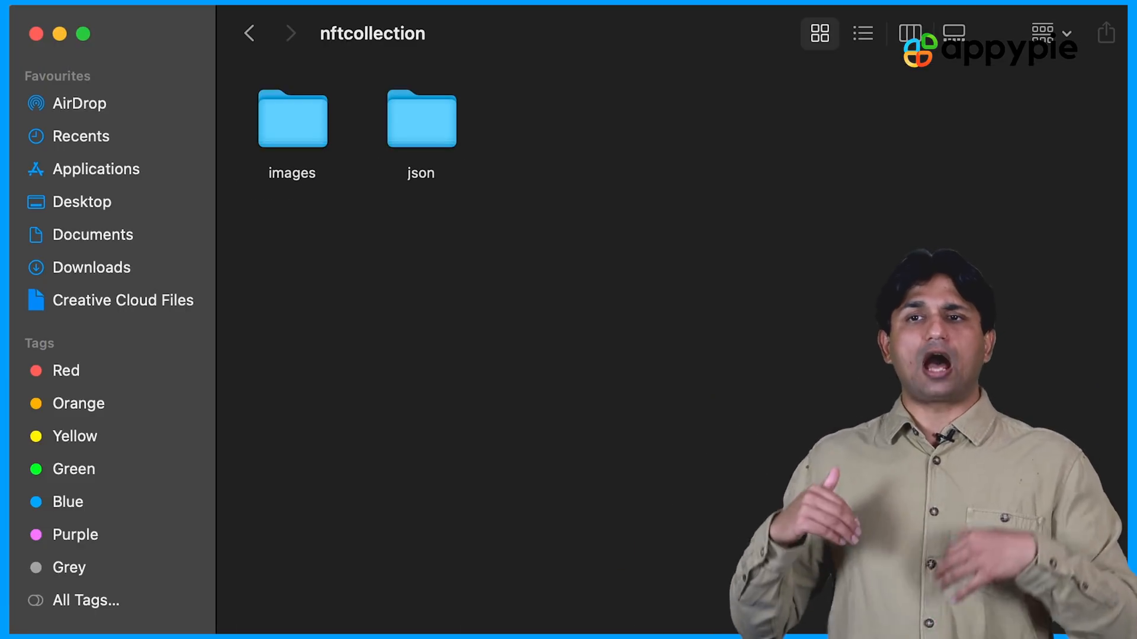
double_click(421, 118)
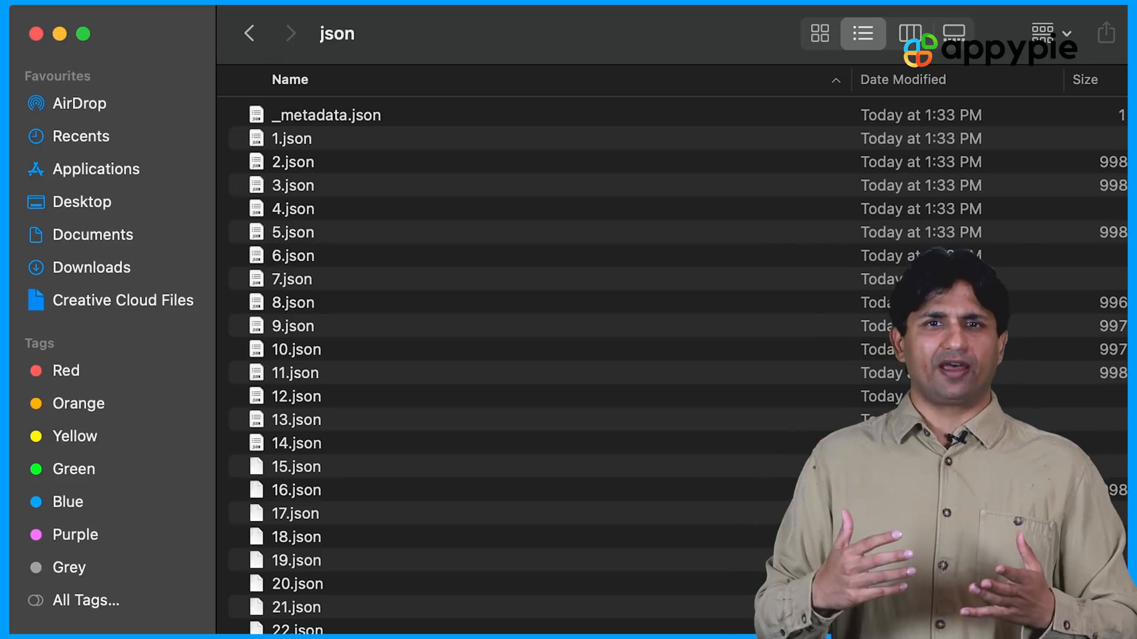
scroll(down, 3)
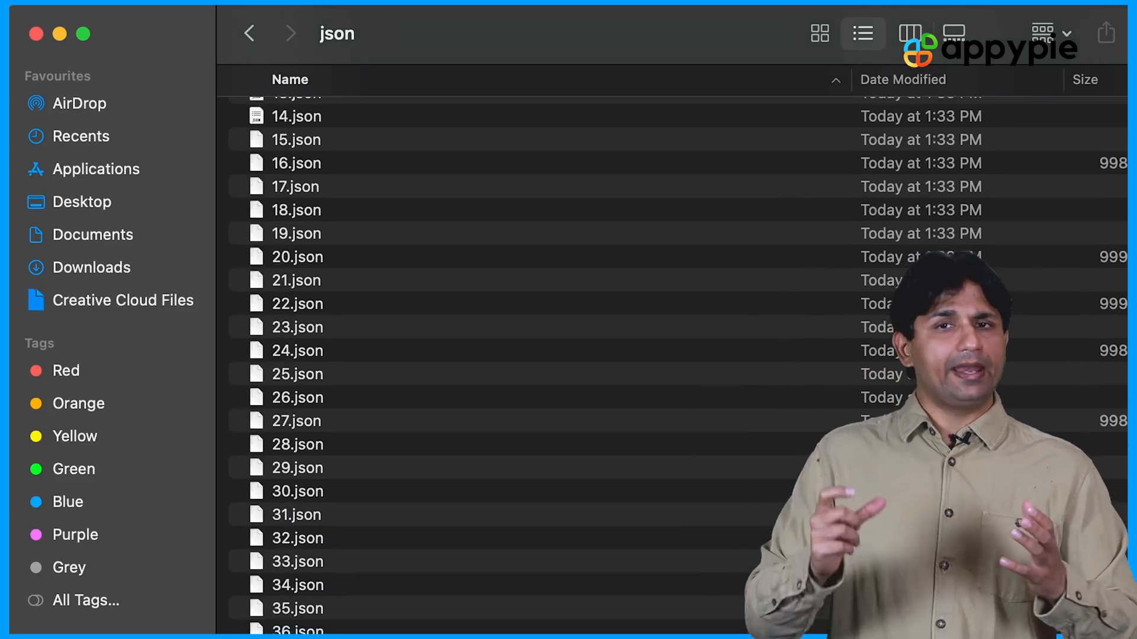
scroll(down, 3)
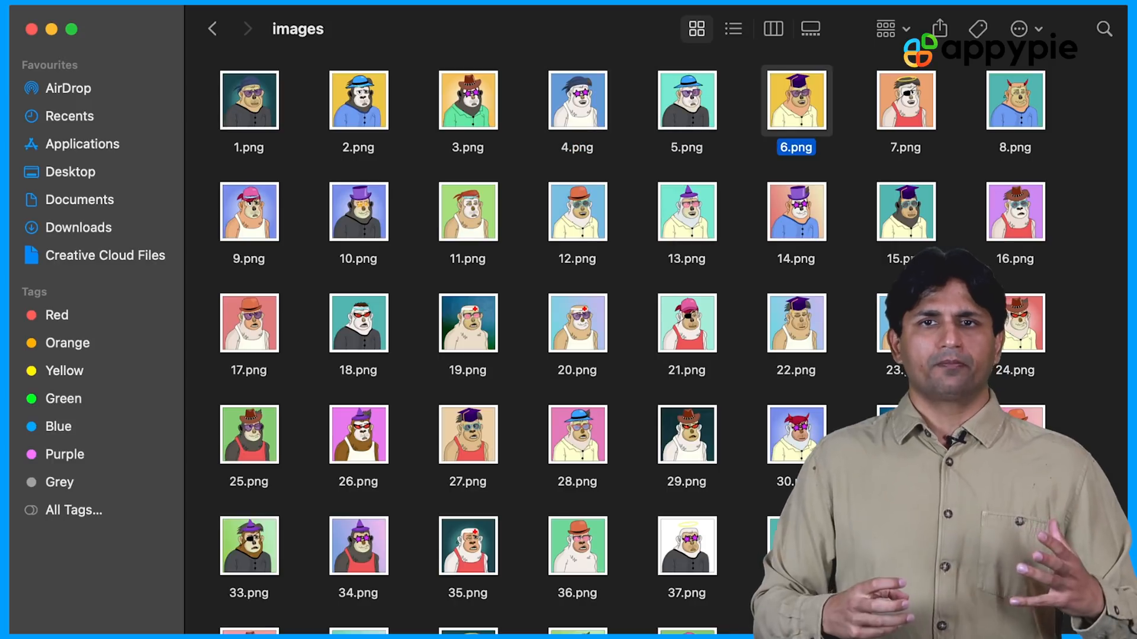
Step: Open the images folder and browse the generated ape PNGs, selecting 21.png
click(248, 211)
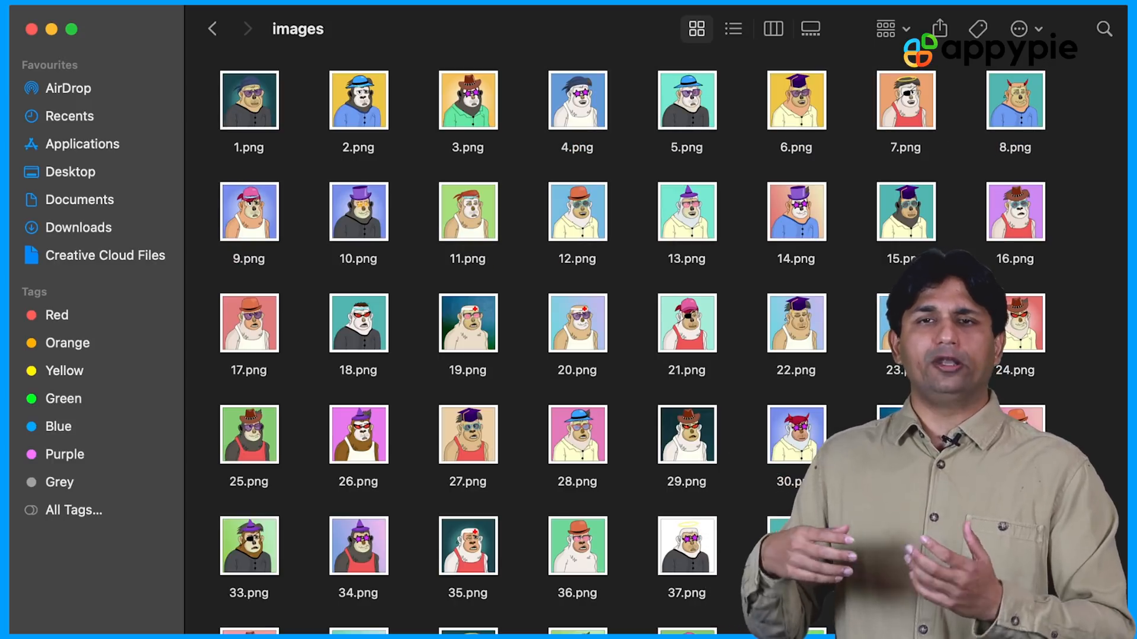
click(1015, 211)
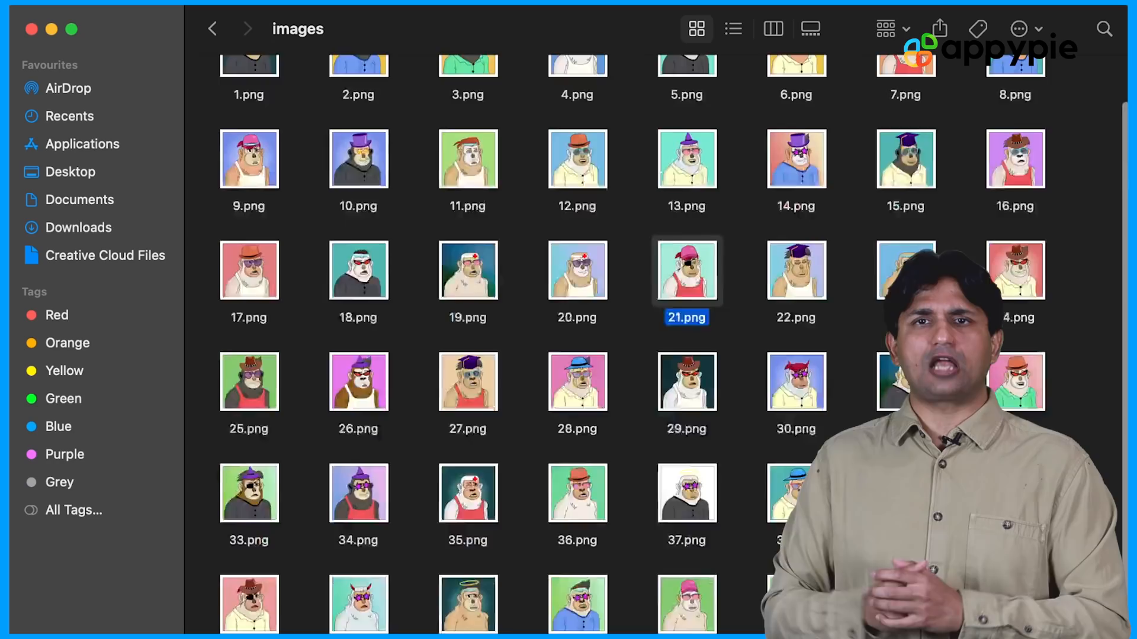
scroll(down, 3)
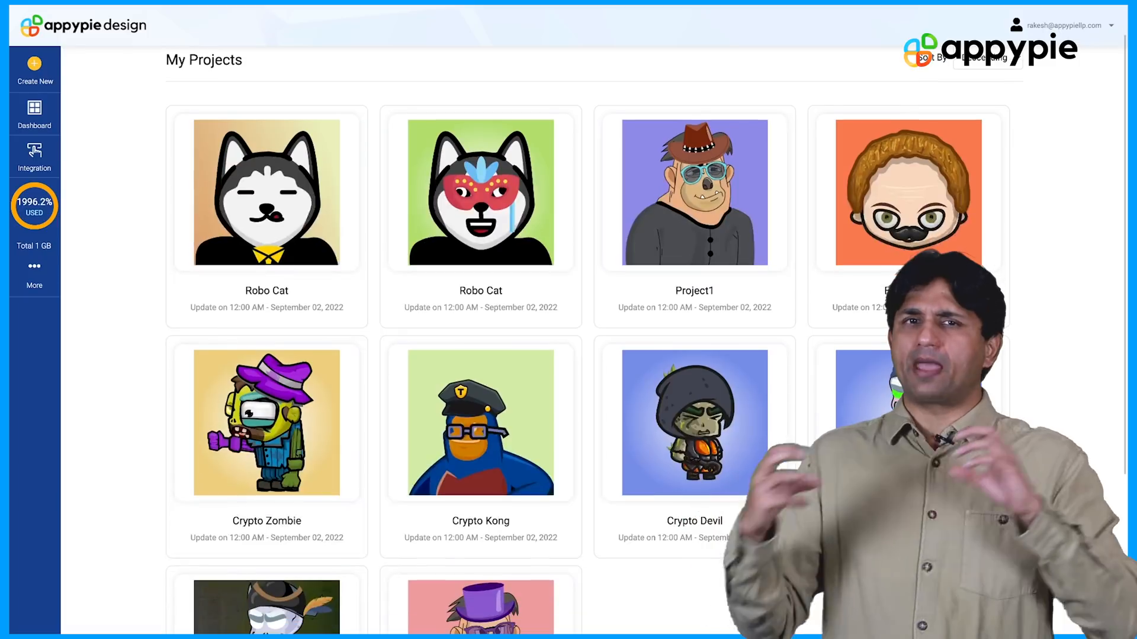
Step: Scroll My Projects to the saved Crypto Ape project beside Crypto Zombie, Kong, Devil and Bonz
scroll(down, 3)
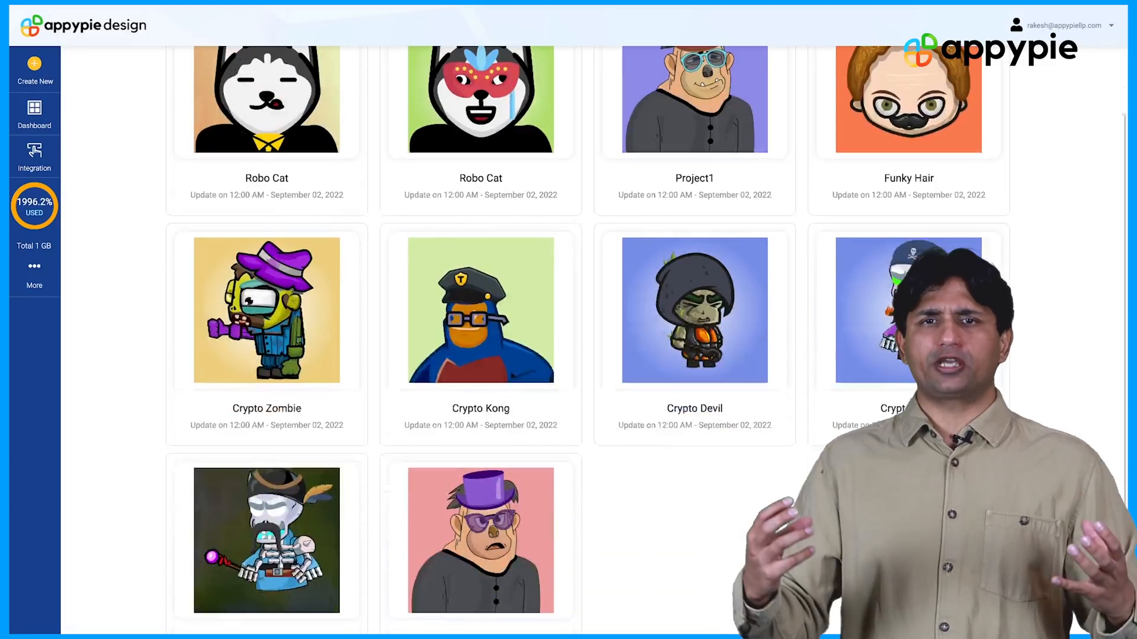
scroll(down, 3)
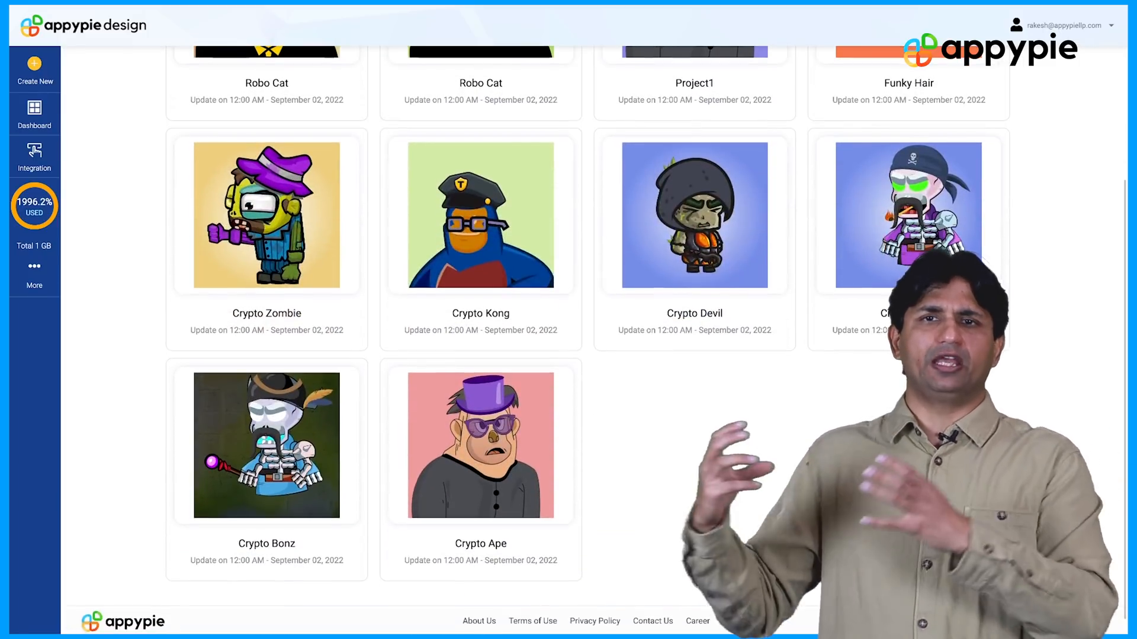
mouse_move(481, 445)
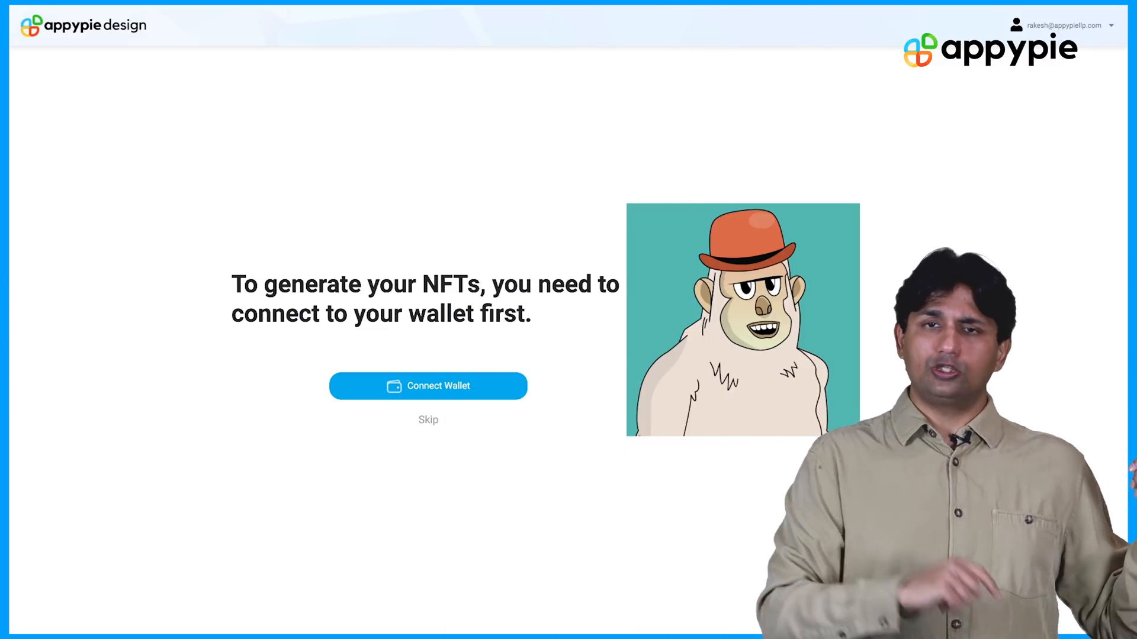
Step: Connect the MetaMask wallet, dismissing its What's new popup
click(429, 386)
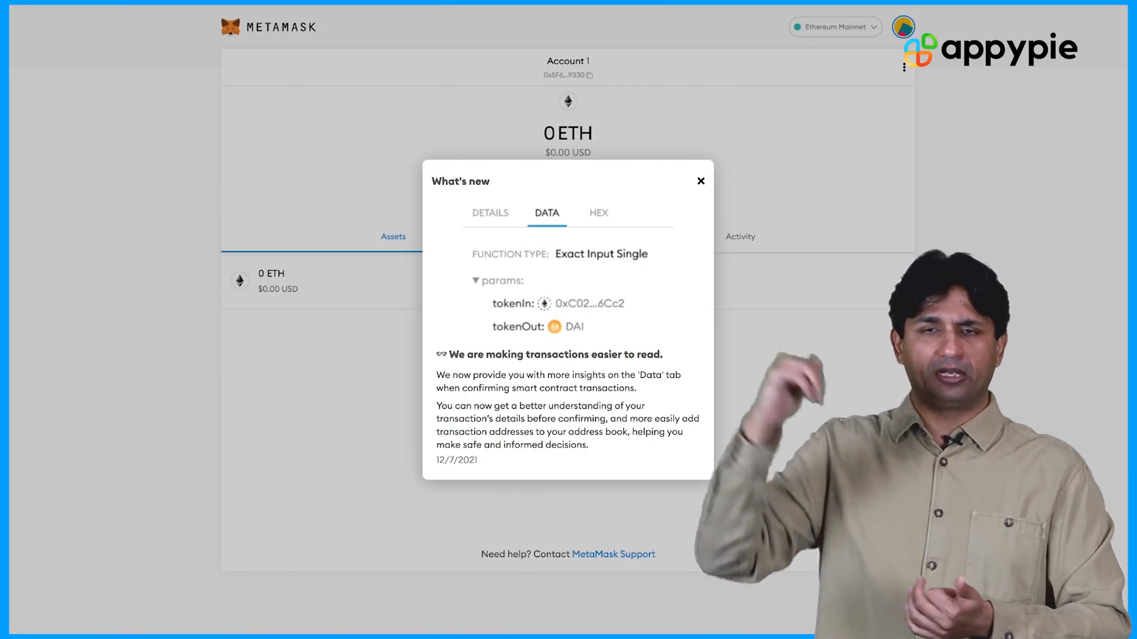
click(701, 181)
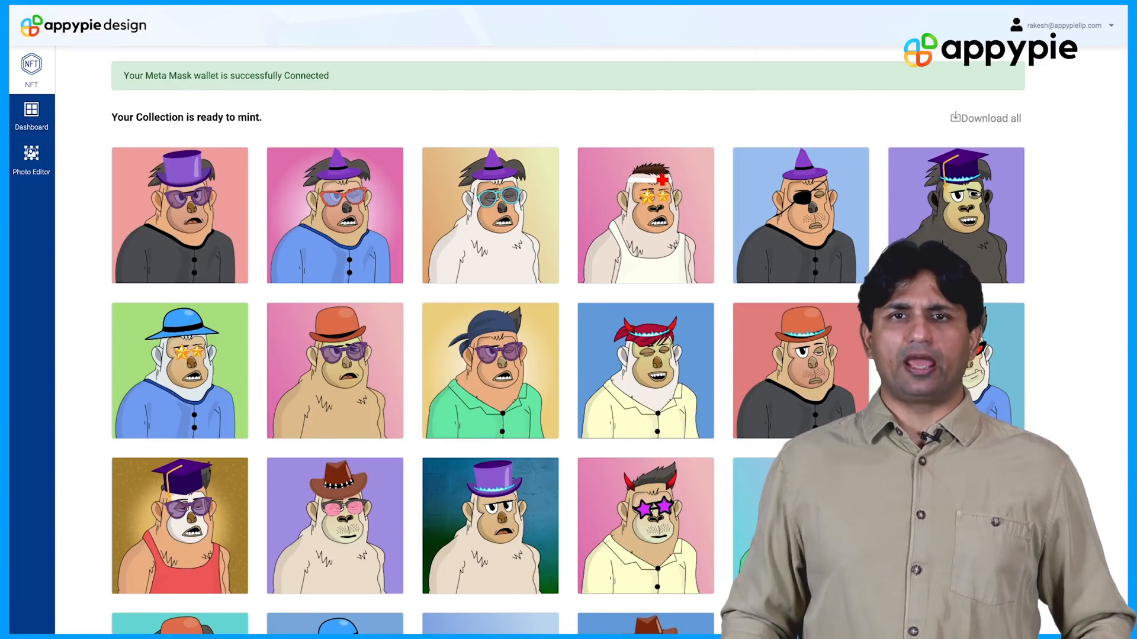
Step: Open Edit JSON for the first ape and type 'NFT' into its Name field
click(202, 219)
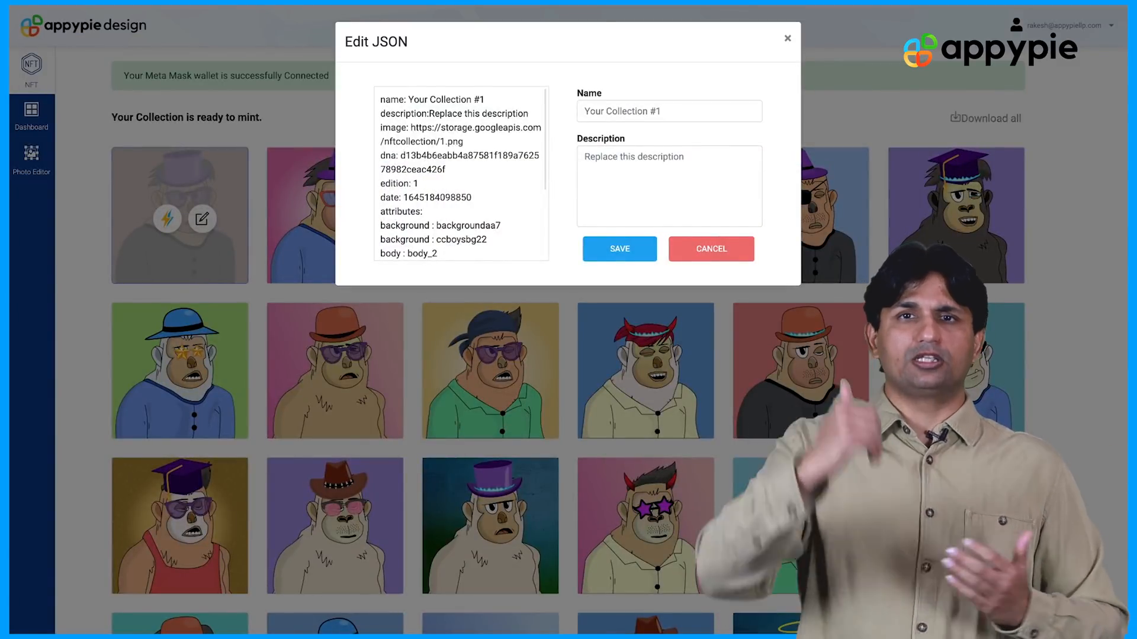
click(669, 112)
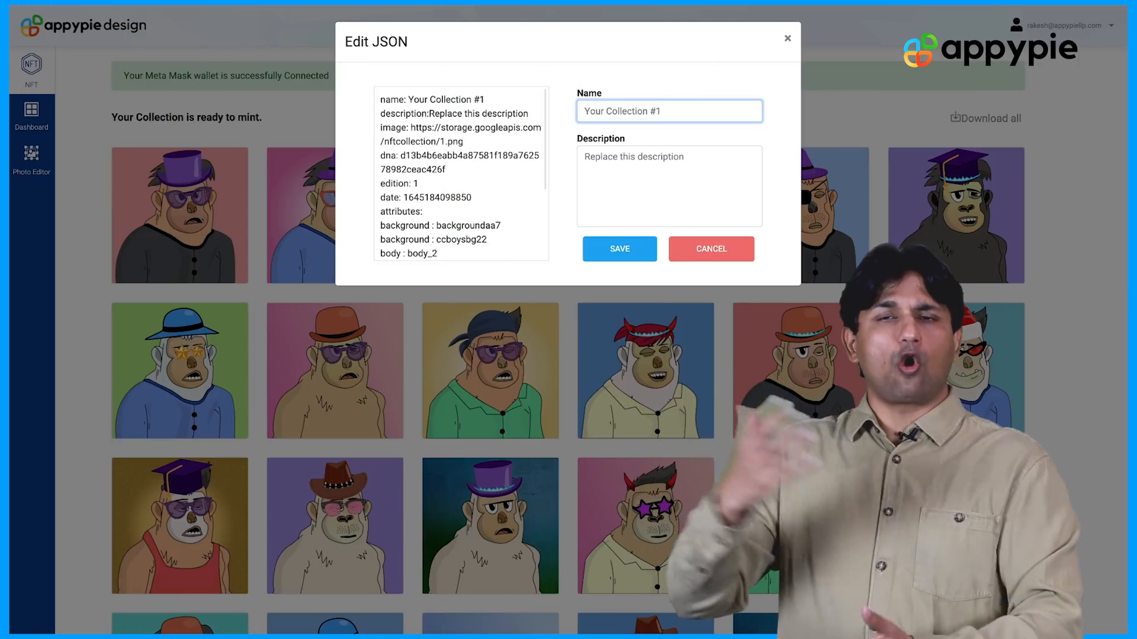
text(NFT)
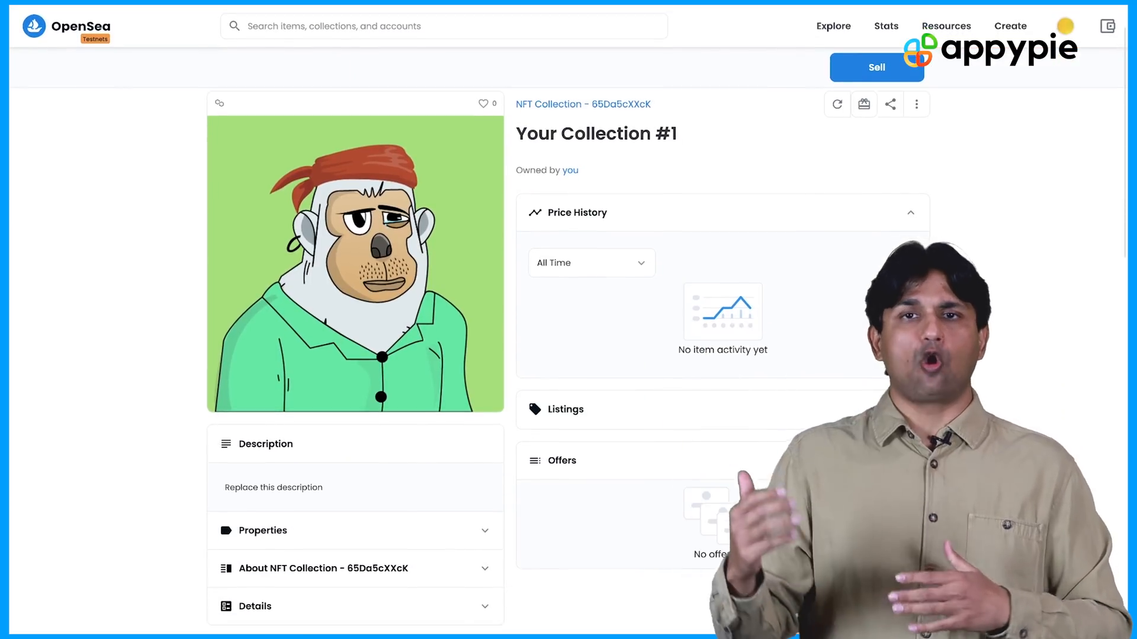
Step: Scroll the Your Collection #1 item page through Description, Properties and Item Activity
scroll(down, 3)
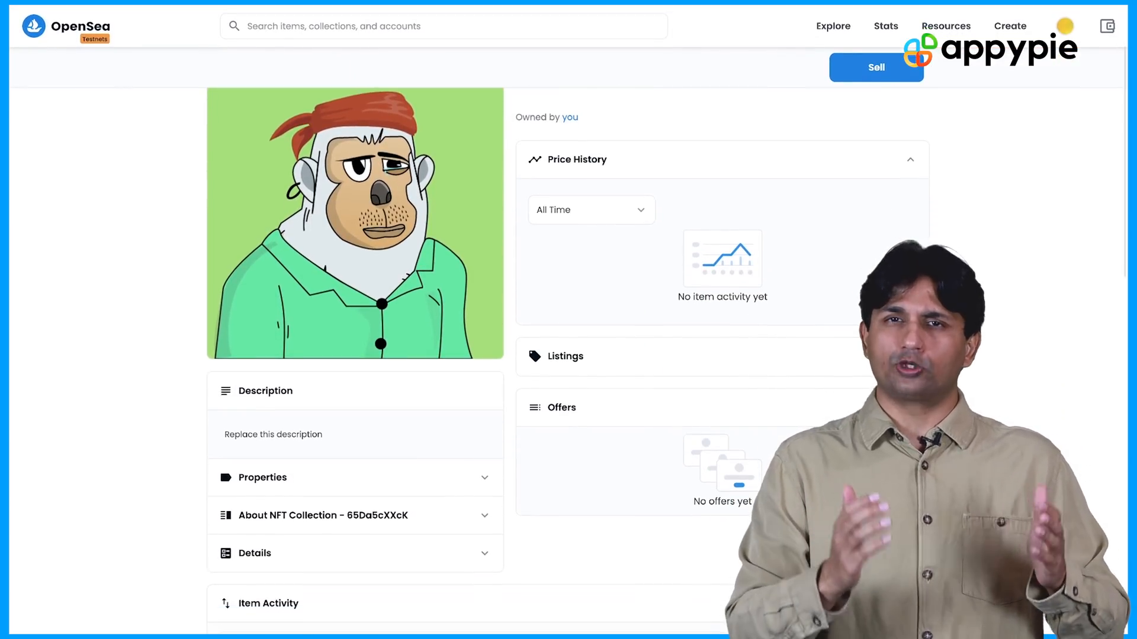
scroll(down, 3)
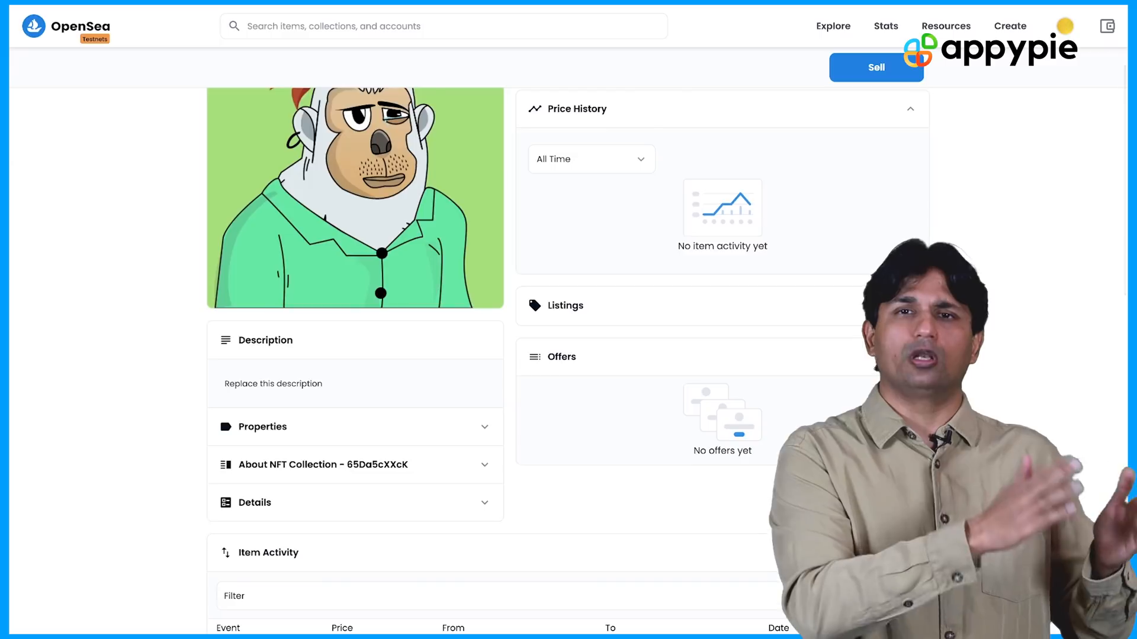